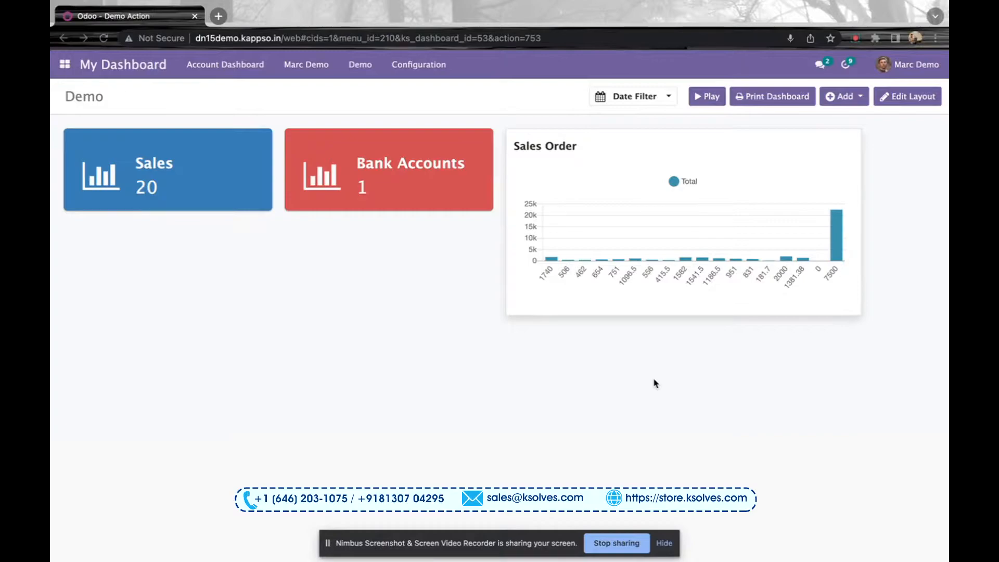
mouse_move(857, 164)
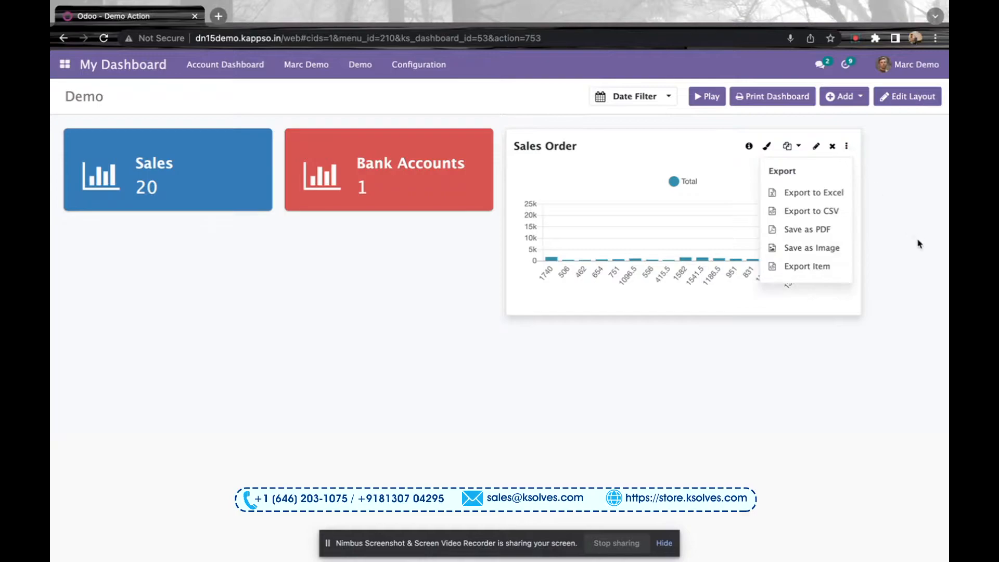
mouse_move(822, 229)
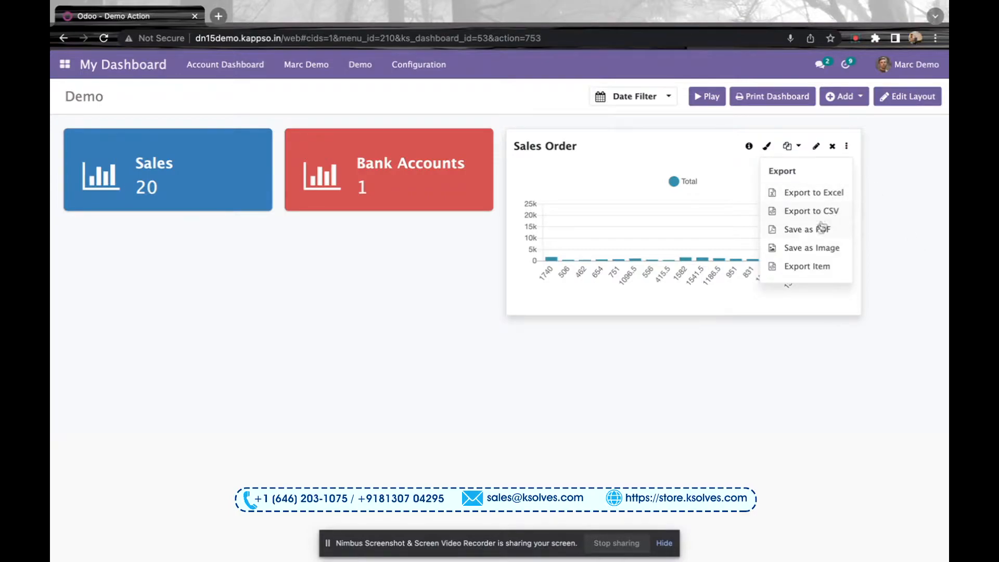
mouse_move(807, 267)
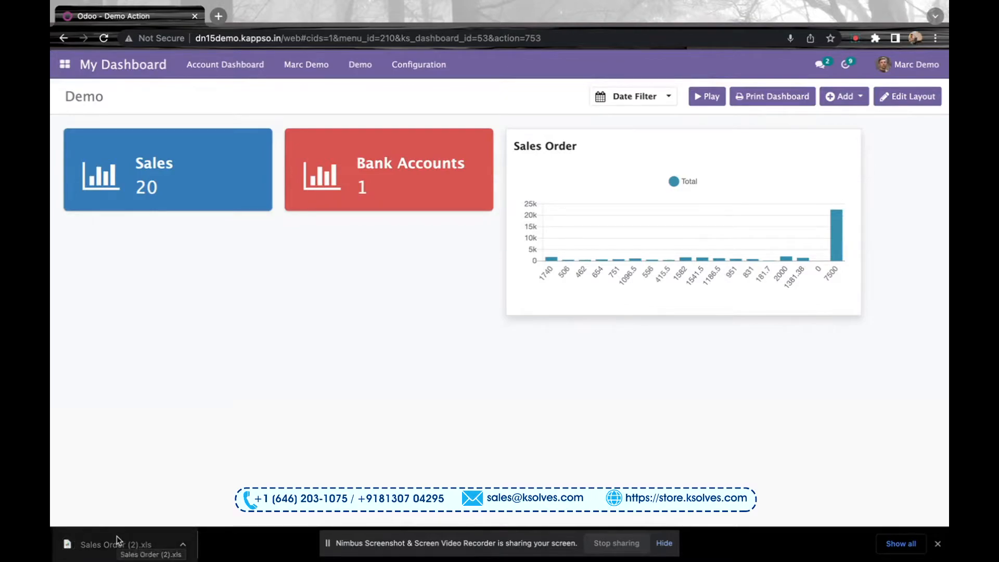
Download the Sales Order chart's data as an Excel file
left_click(117, 545)
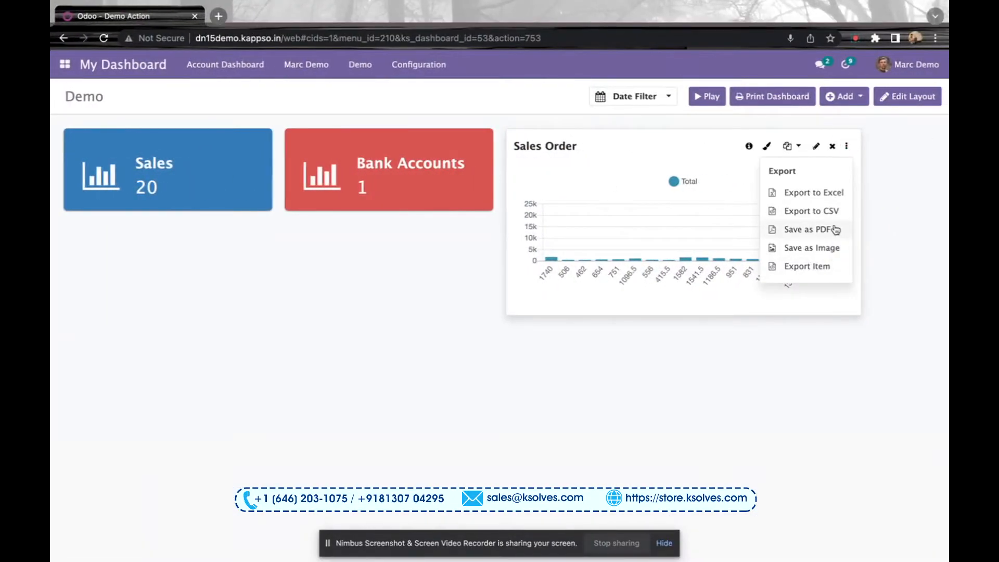
Save the Sales Order chart as a PDF, view it in Chrome, and return to the Demo dashboard
left_click(814, 229)
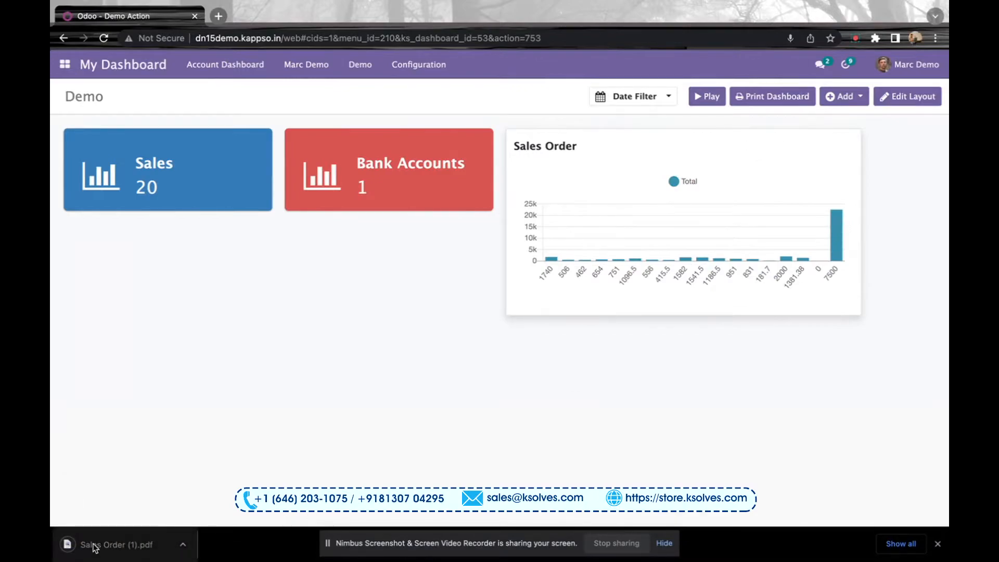
left_click(116, 545)
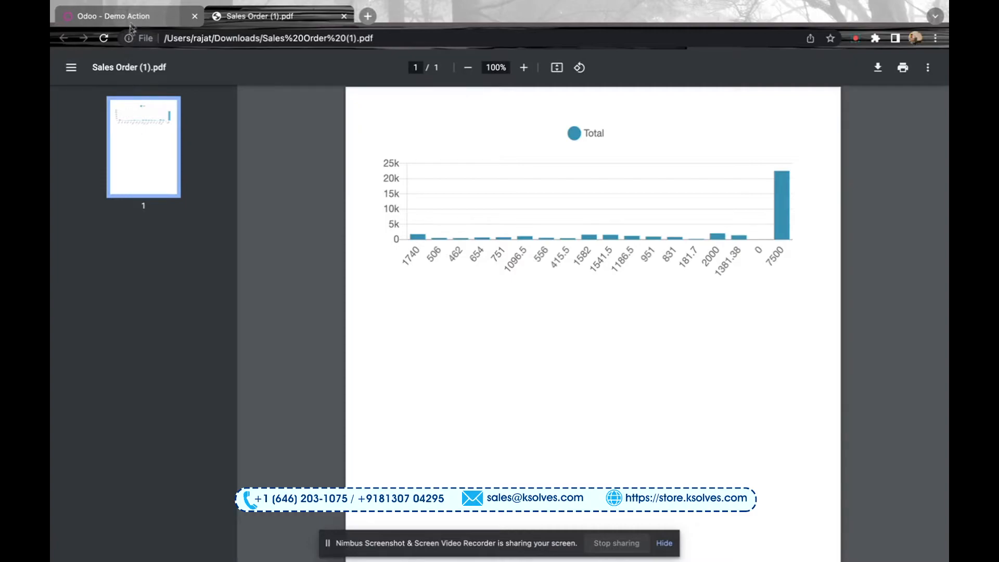
left_click(127, 15)
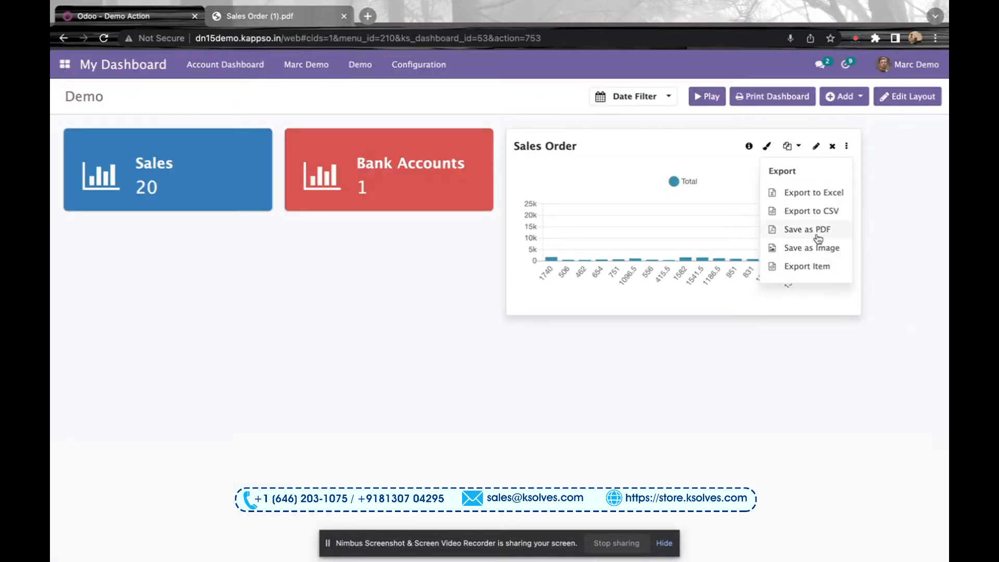
Save the Sales Order chart as a PNG image
left_click(815, 248)
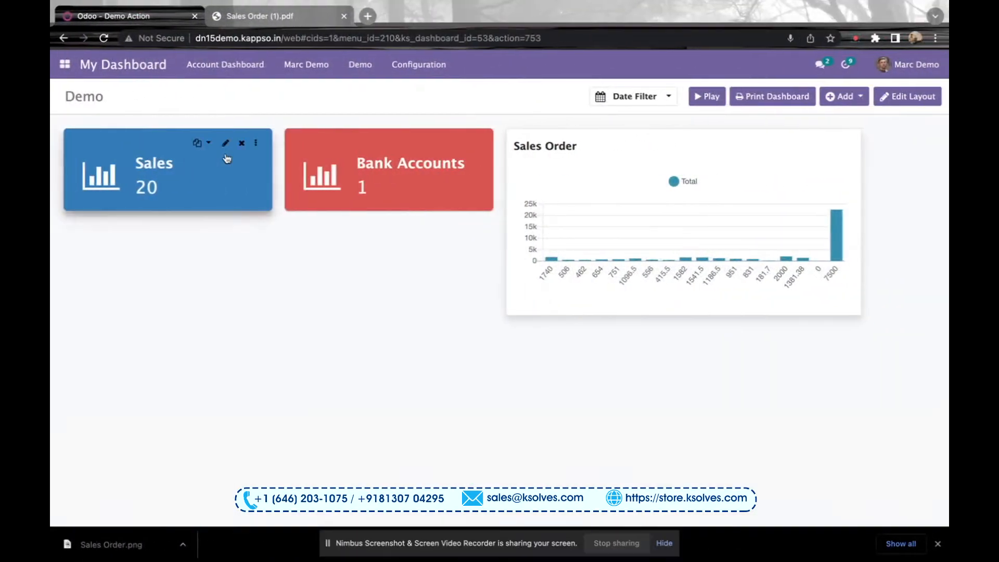
mouse_move(851, 147)
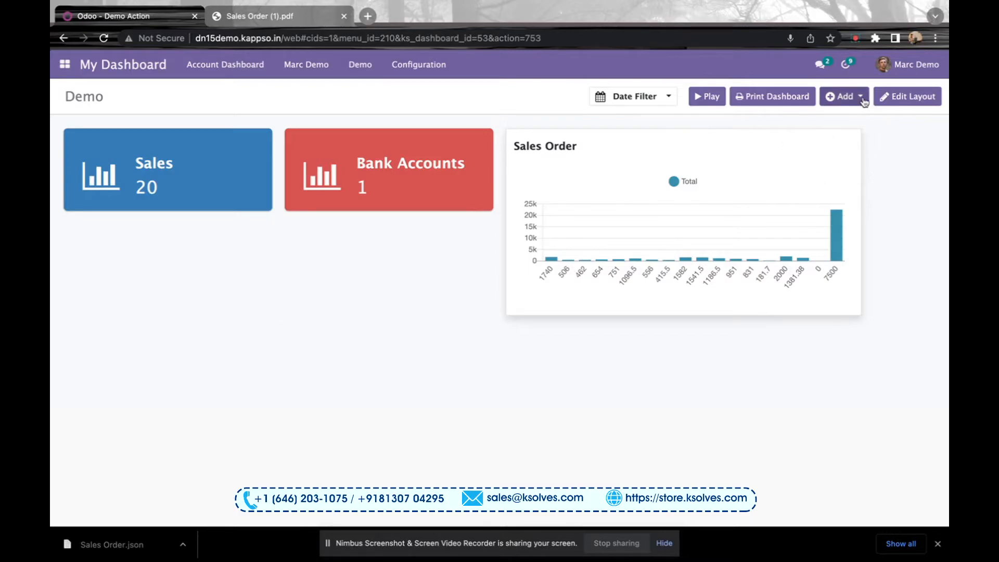
Import Sales Order.json from Downloads as a new item on the Demo dashboard
left_click(842, 96)
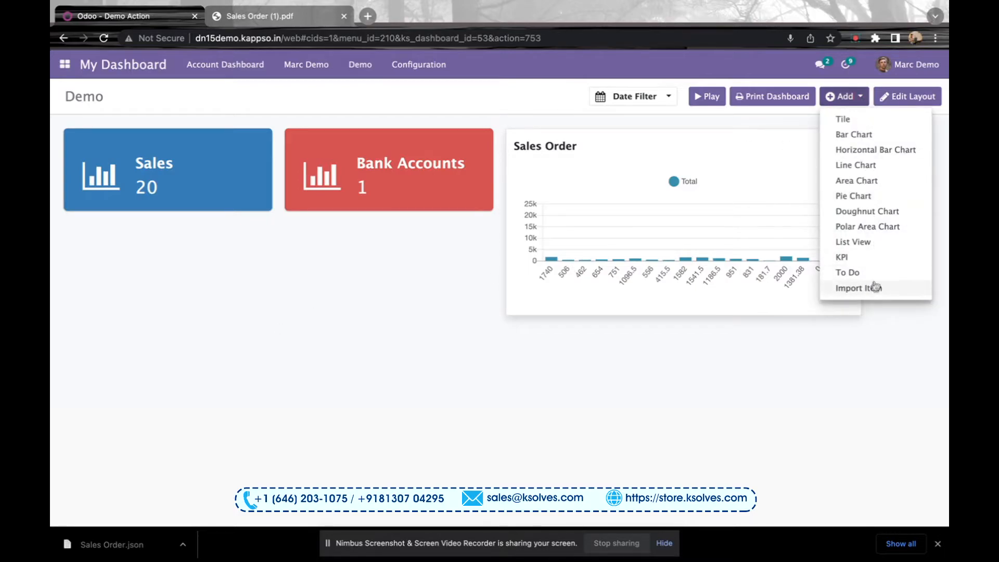
left_click(859, 287)
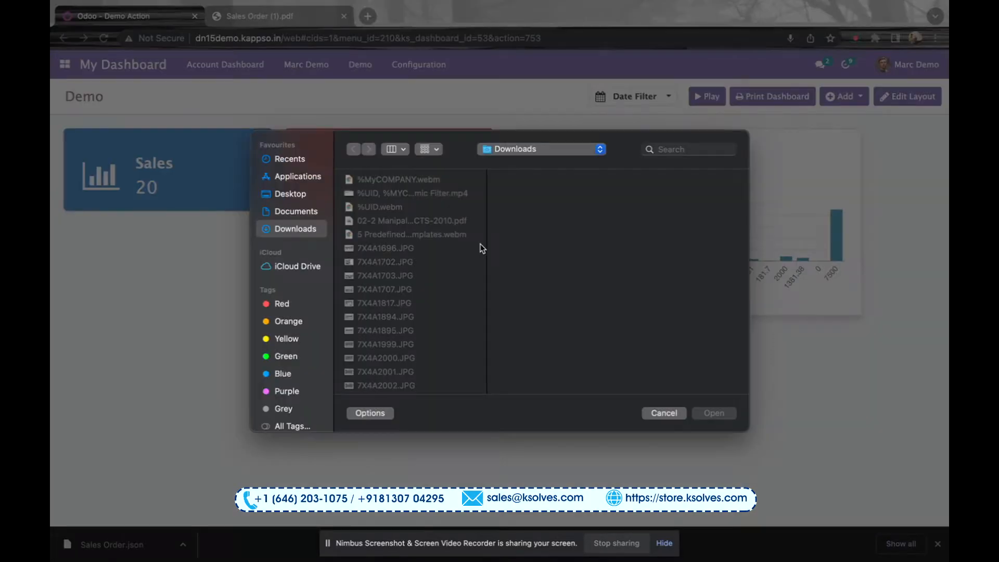
scroll("down", 3)
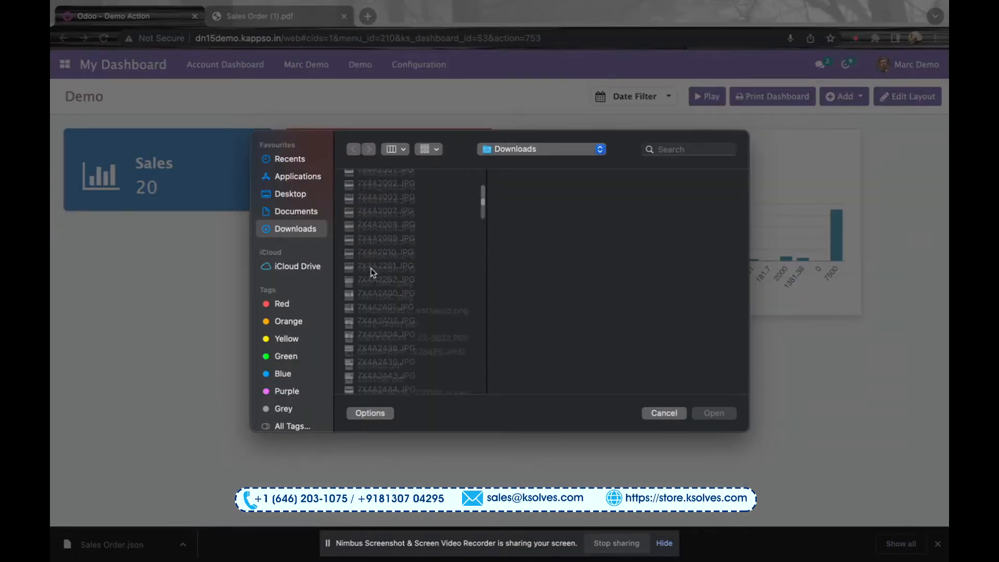
scroll("up", 3)
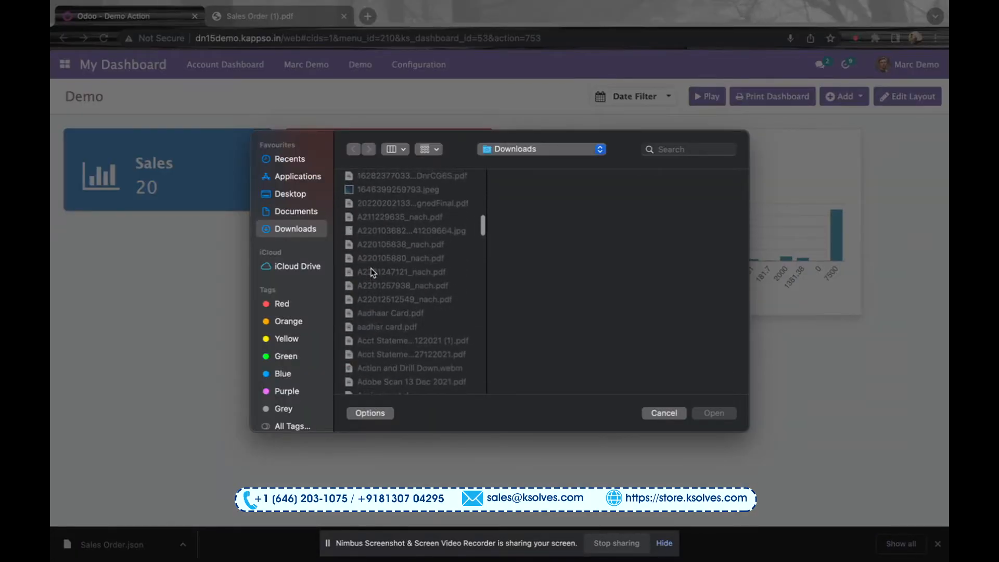
left_click(387, 388)
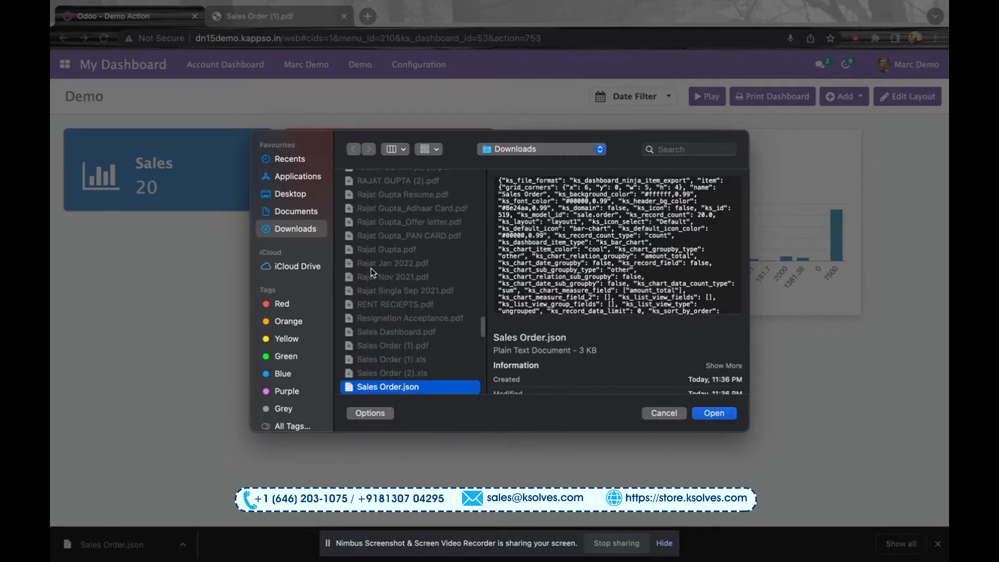
left_click(713, 413)
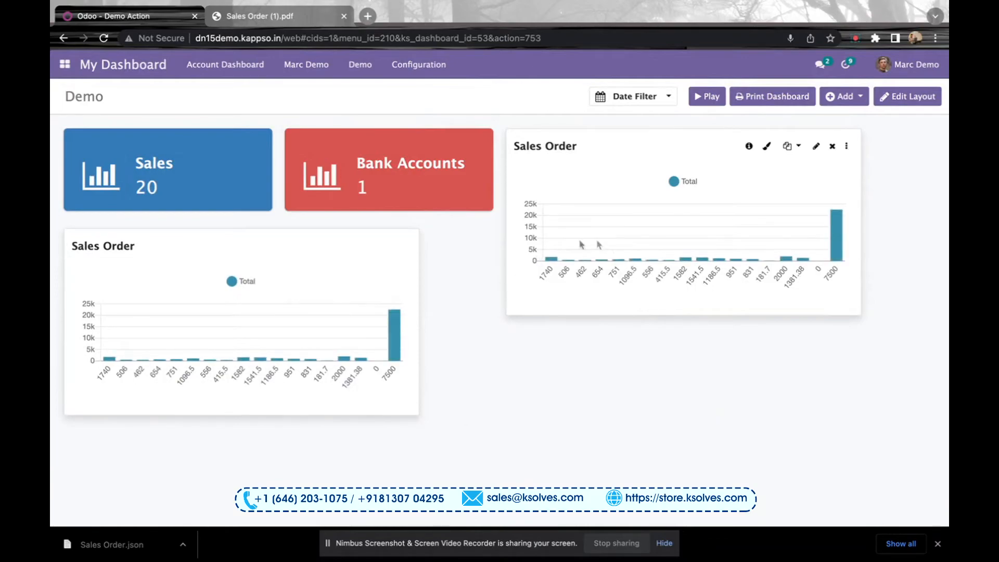
mouse_move(249, 329)
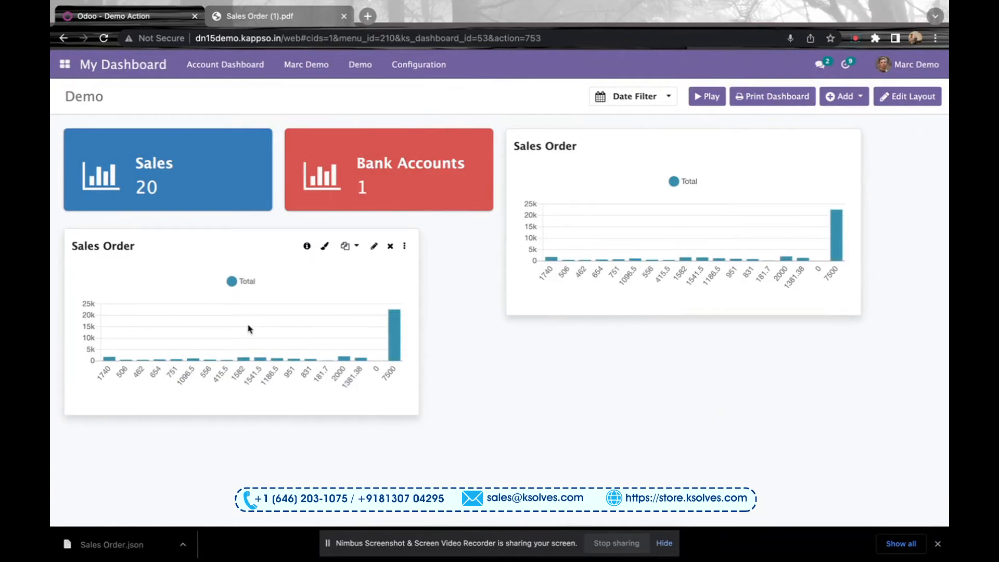